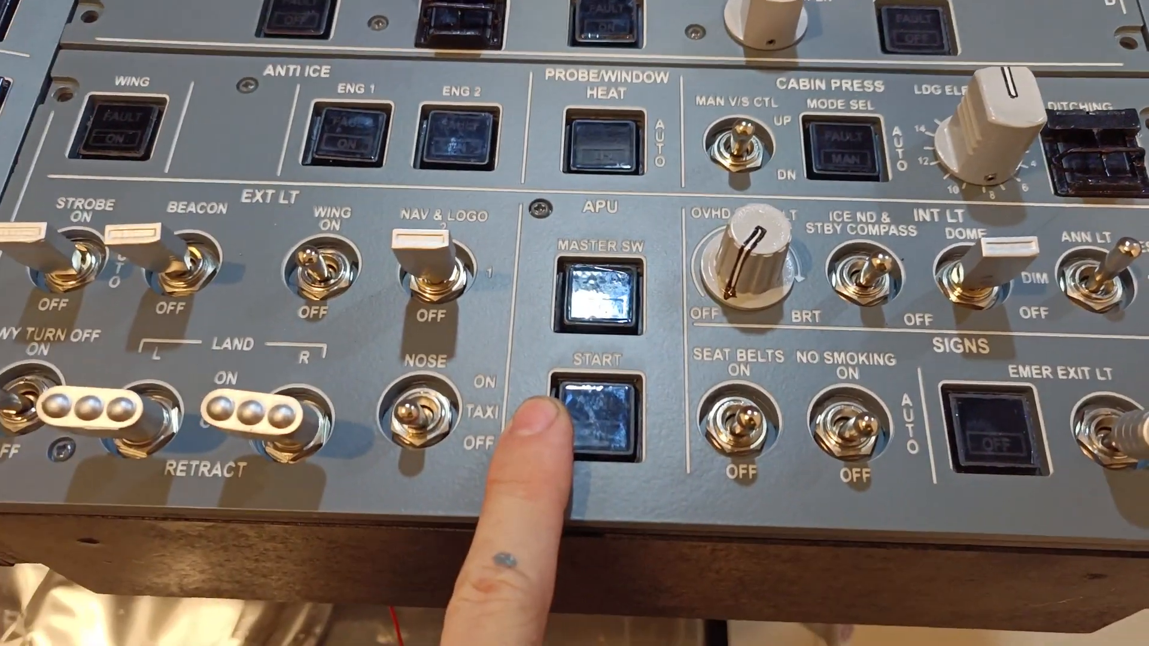
Step: Start the APU with the APU START pushbutton so its light shows available
left_click(600, 414)
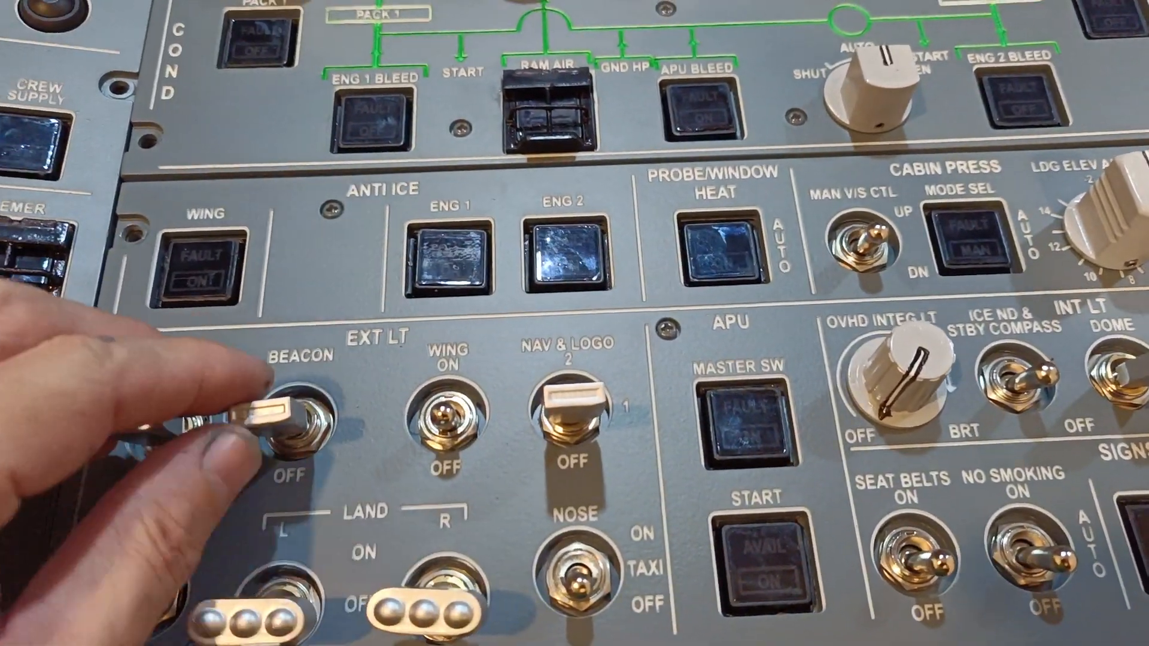